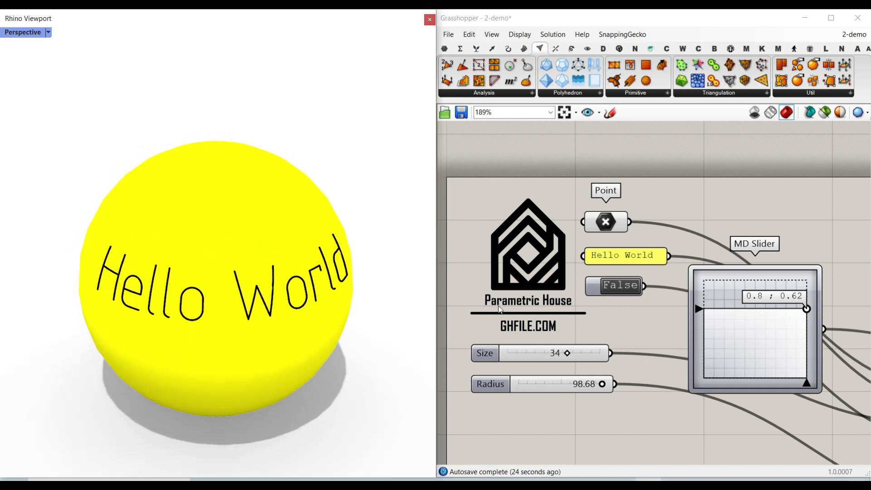
Step: Slide the text around the sphere and back, then switch the lettering to thick outlined letters
drag(806, 308, 762, 311)
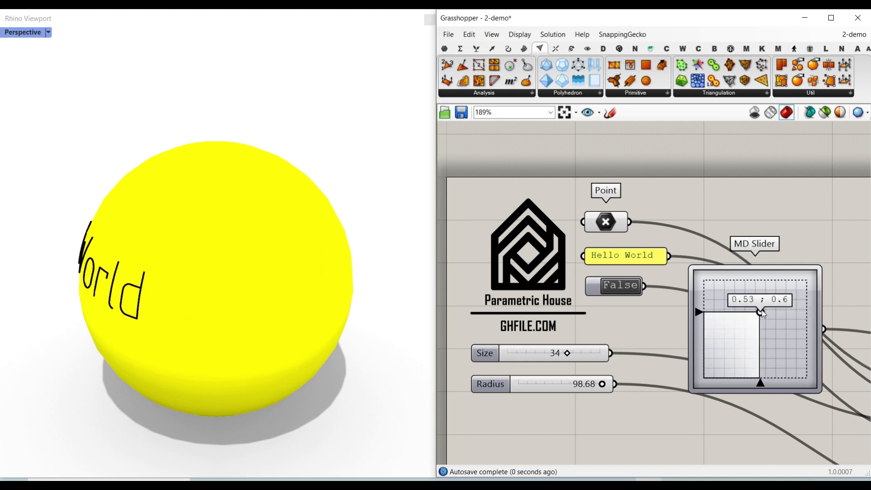
drag(760, 311, 803, 309)
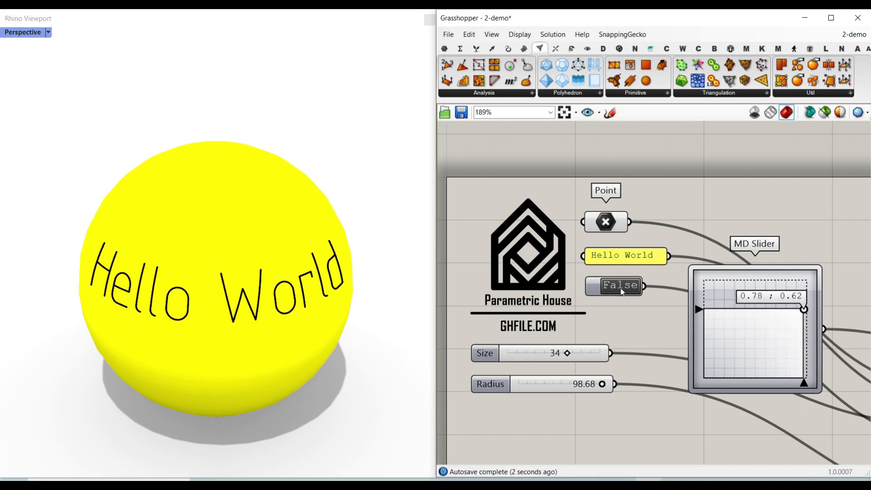
click(614, 286)
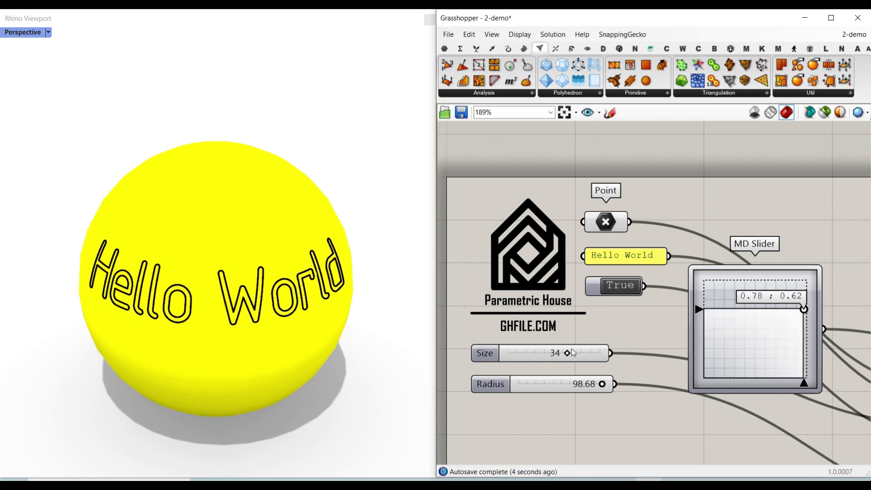
Step: Set the text size to 36 and the sphere radius to 100
drag(567, 353, 542, 354)
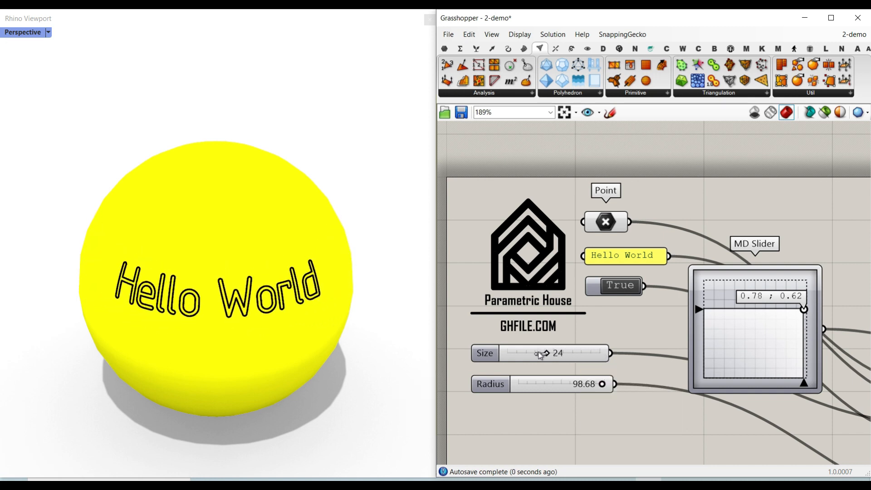
drag(540, 353, 569, 353)
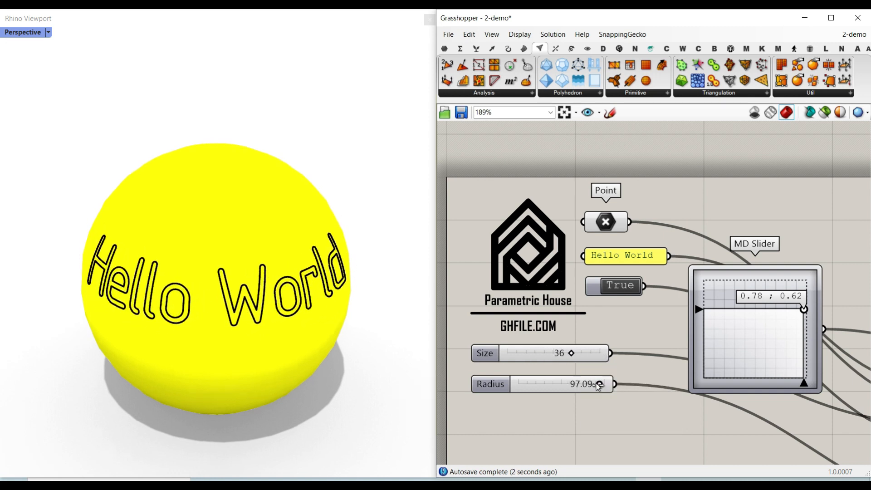
drag(598, 384, 605, 384)
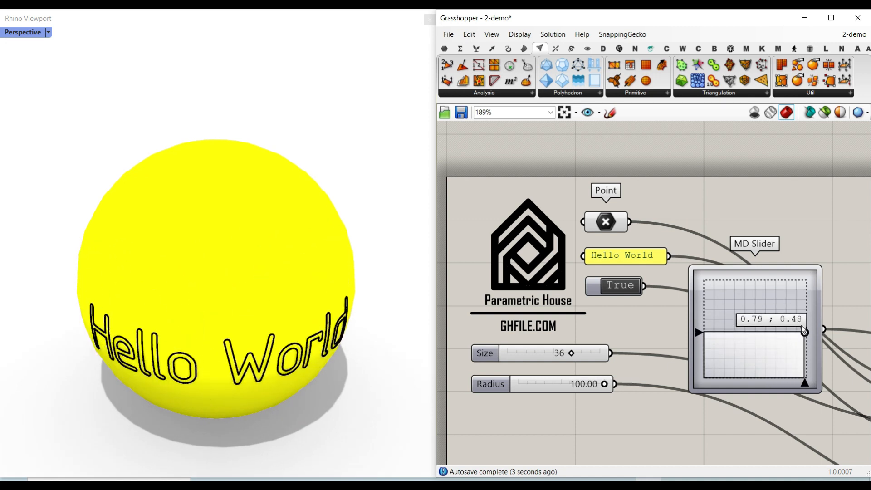
Step: Nudge the text lower on the sphere and back up to centre it
drag(805, 331, 806, 310)
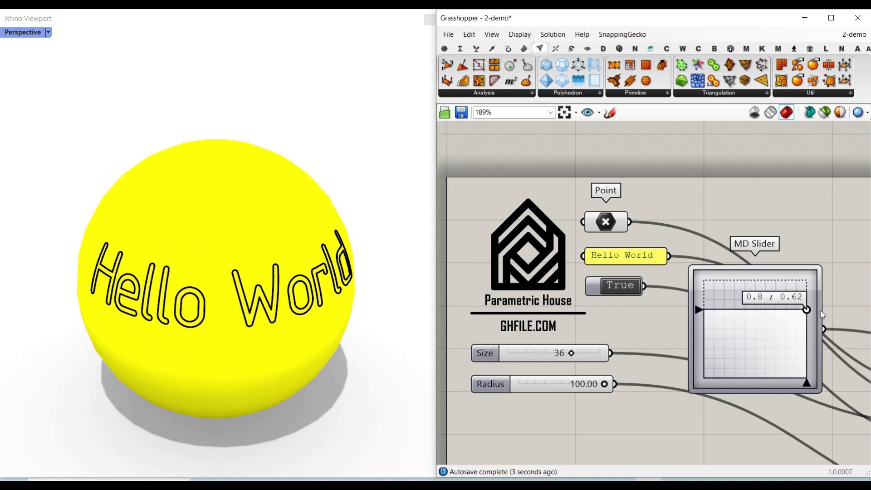
drag(806, 309, 803, 308)
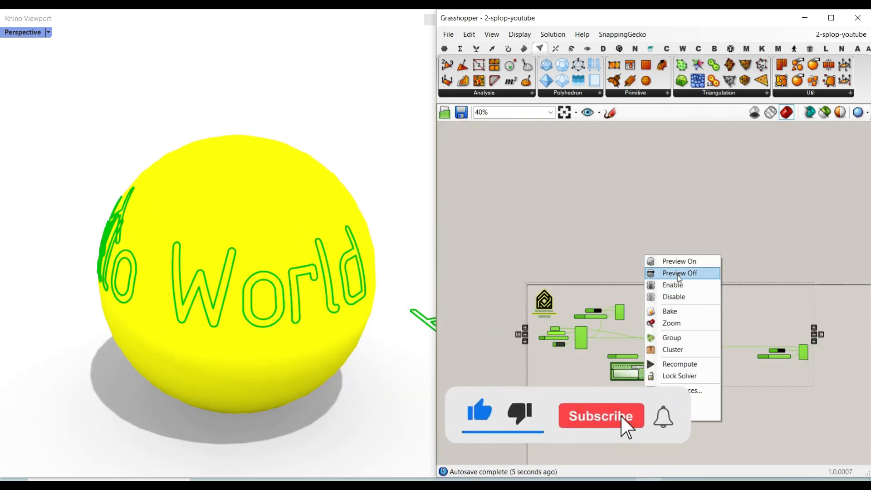
Step: Turn preview off for every component, keep the viewport shaded, and show the NGon toolbar
click(680, 273)
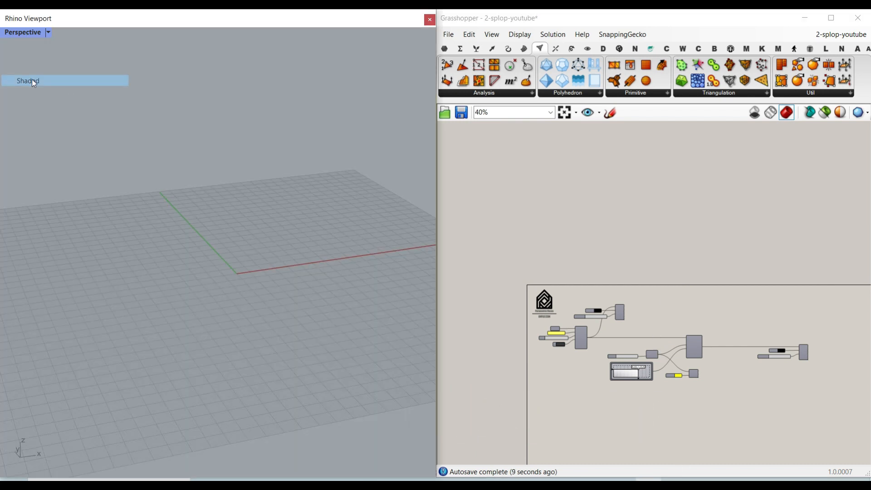
click(841, 48)
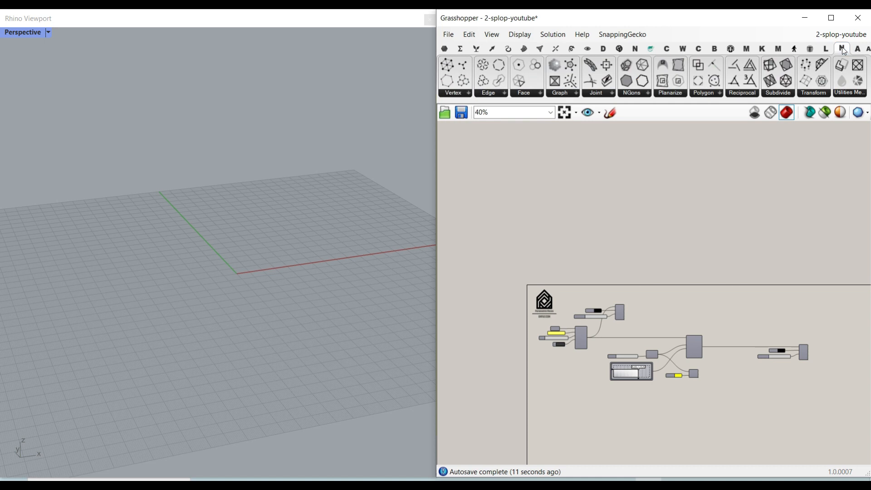
click(755, 111)
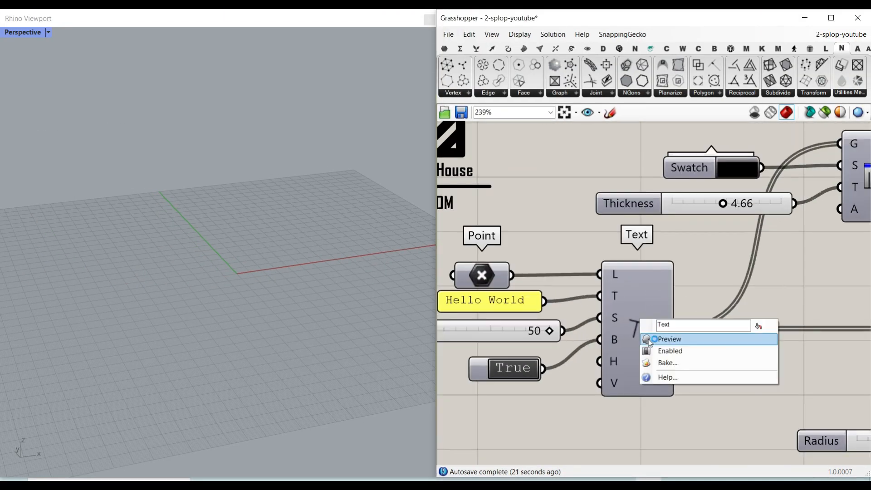
Step: Enable preview on the Text component only and inspect the point setting its location
click(669, 339)
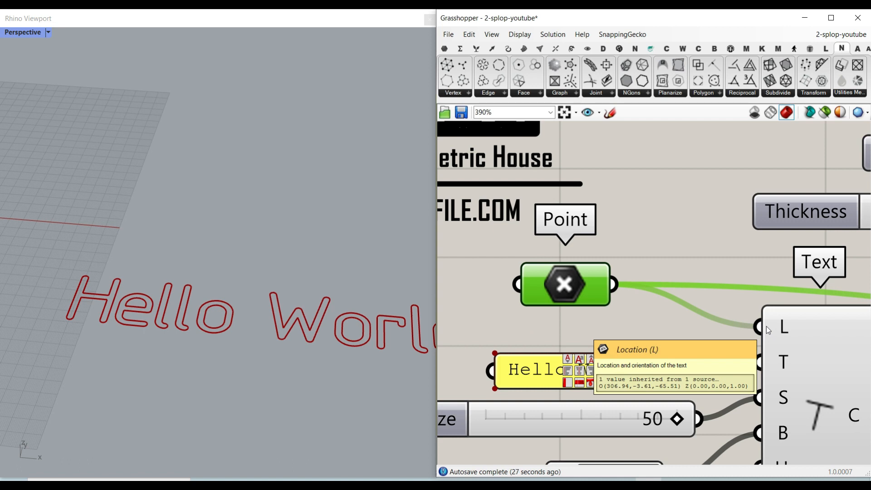
scroll(down, 3)
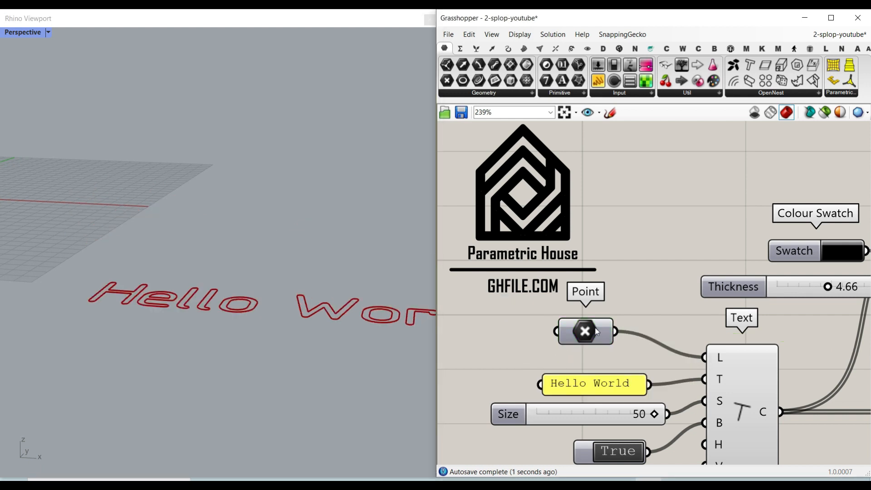
click(584, 331)
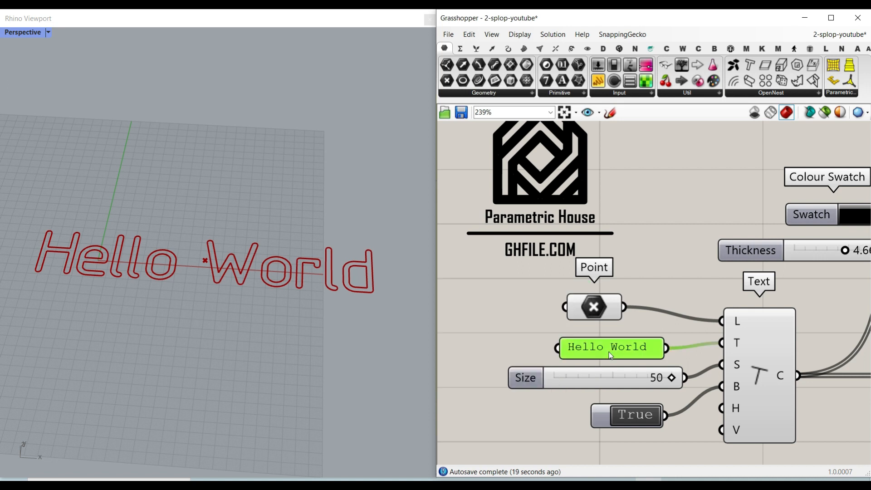
Step: Edit the yellow panel so the text reads 'Example Text' and confirm it
double_click(611, 347)
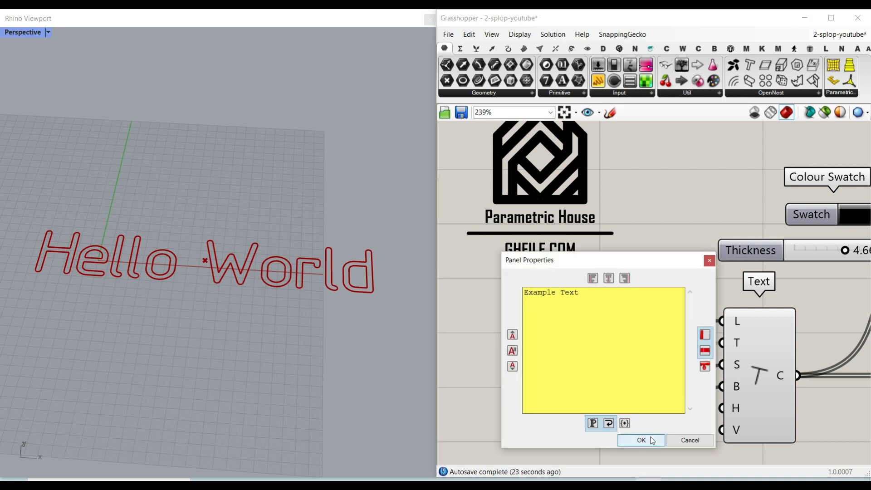
click(641, 440)
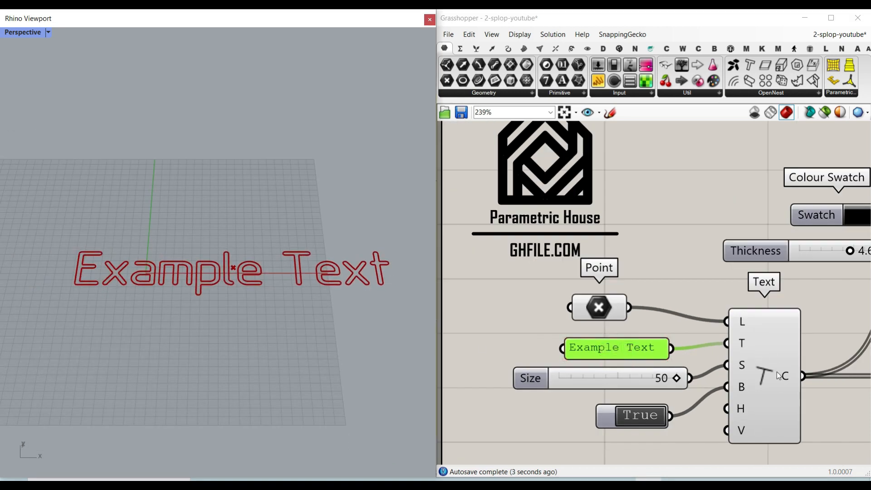
mouse_move(642, 393)
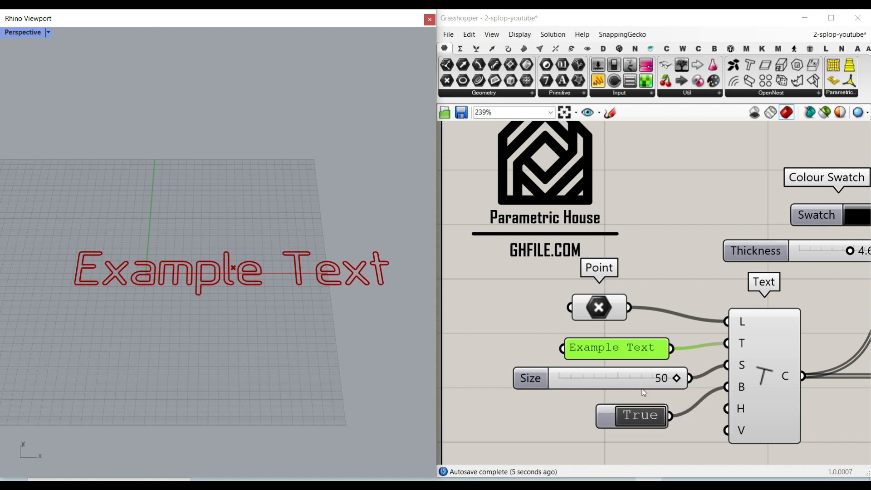
drag(674, 379, 627, 378)
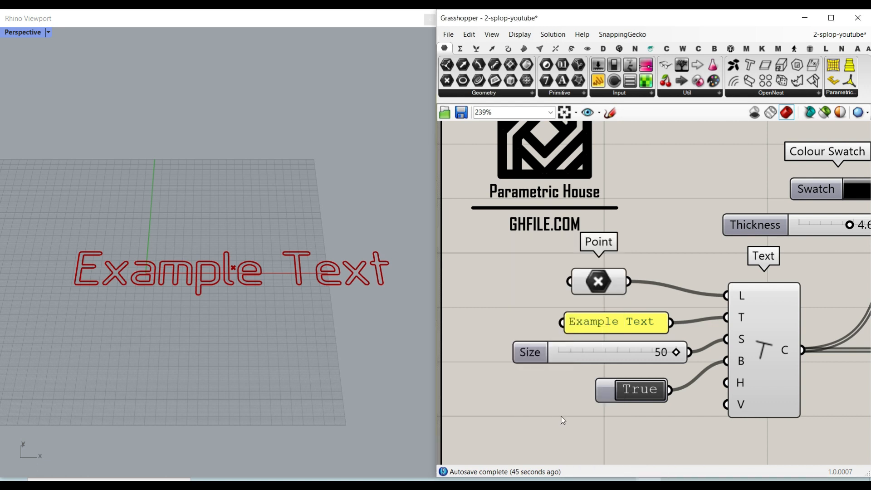
Step: Set the Boolean toggle to False so Example Text renders as thin single-line letters
double_click(640, 389)
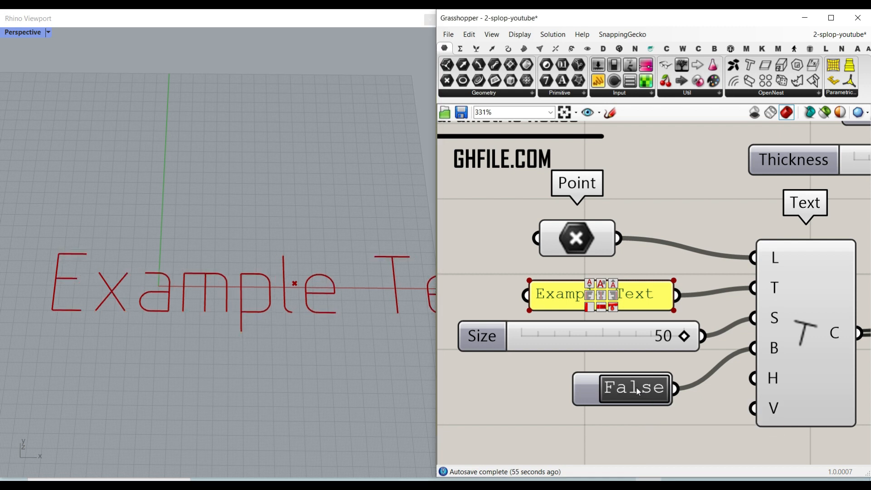
click(621, 387)
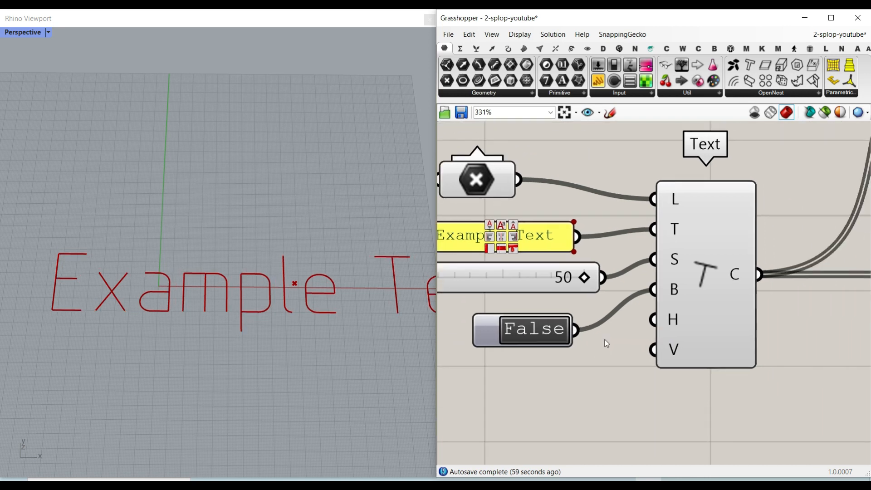
scroll(down, 3)
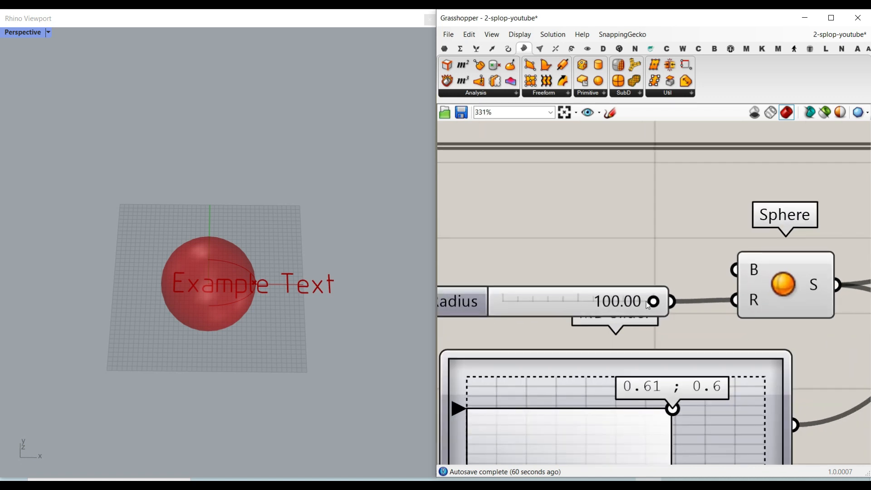
Step: Set the sphere radius to about 98.19 and bring the Splop deformation component into focus
drag(655, 301, 647, 301)
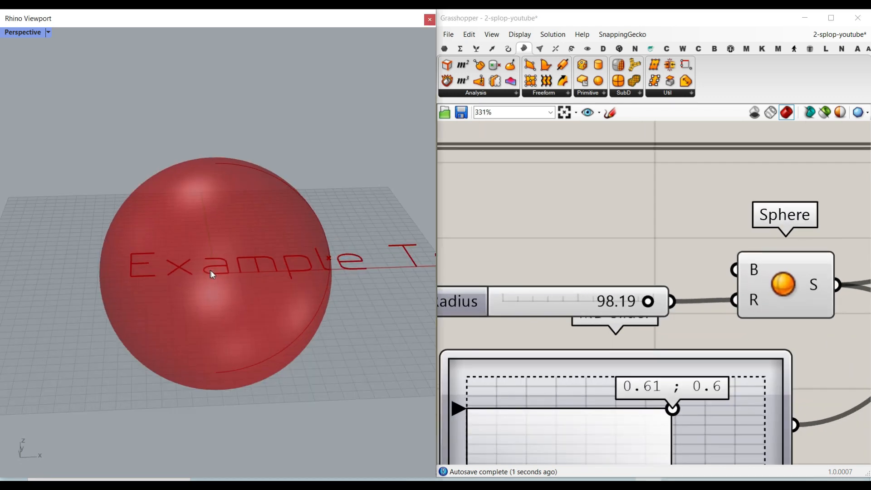
scroll(down, 3)
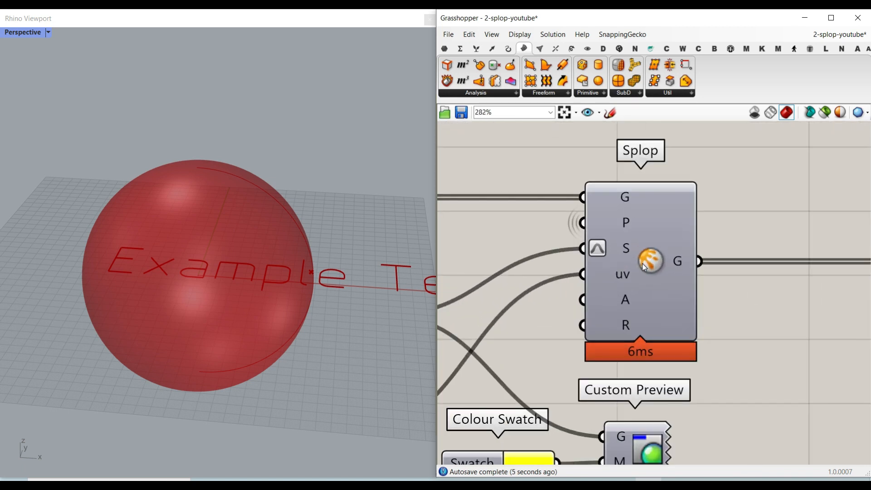
click(571, 49)
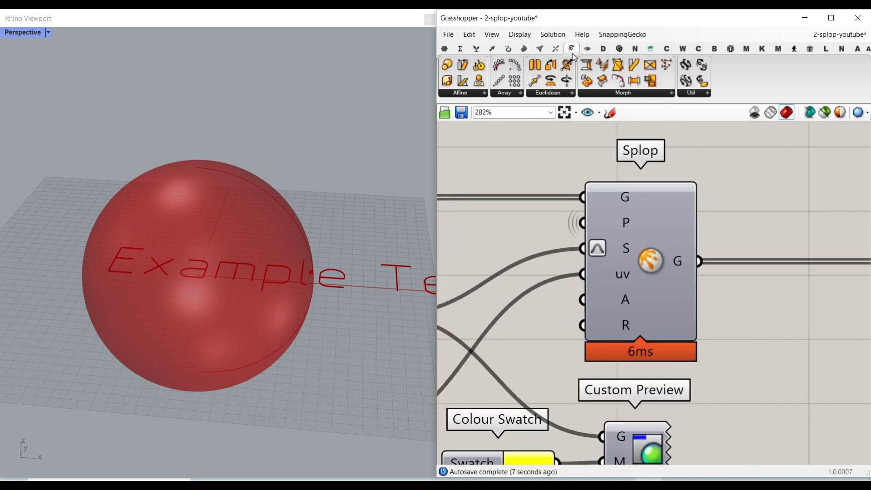
Step: Locate Splop in the Transform tab's Morph panel dropdown
click(624, 92)
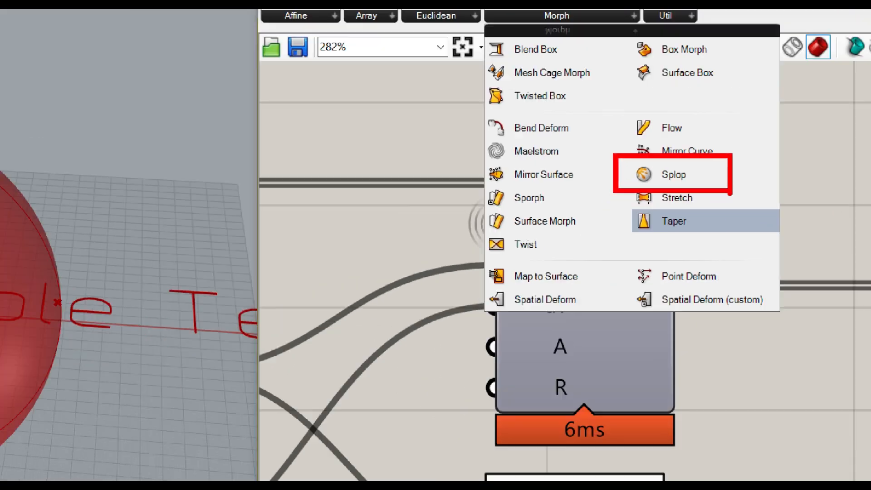
click(675, 174)
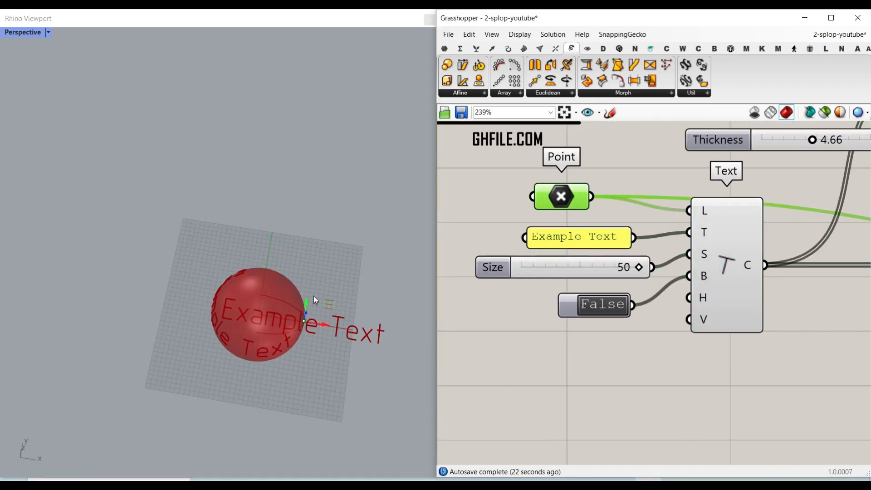
drag(314, 300, 283, 280)
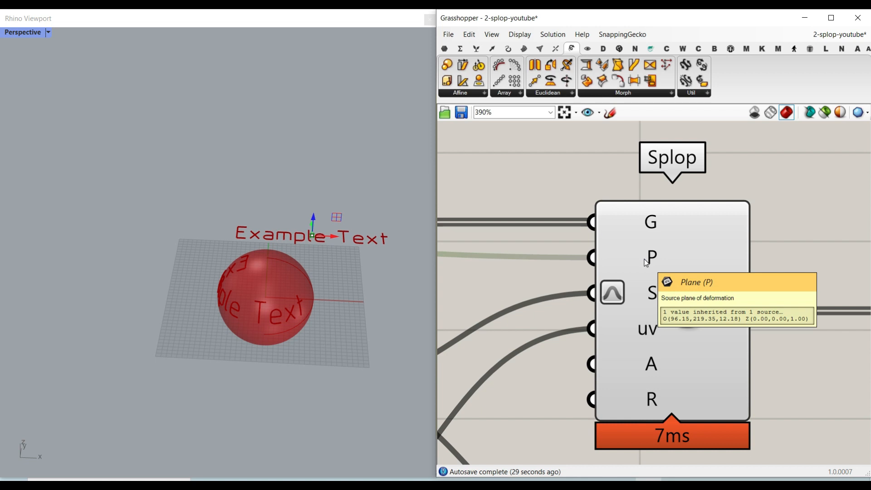
scroll(down, 3)
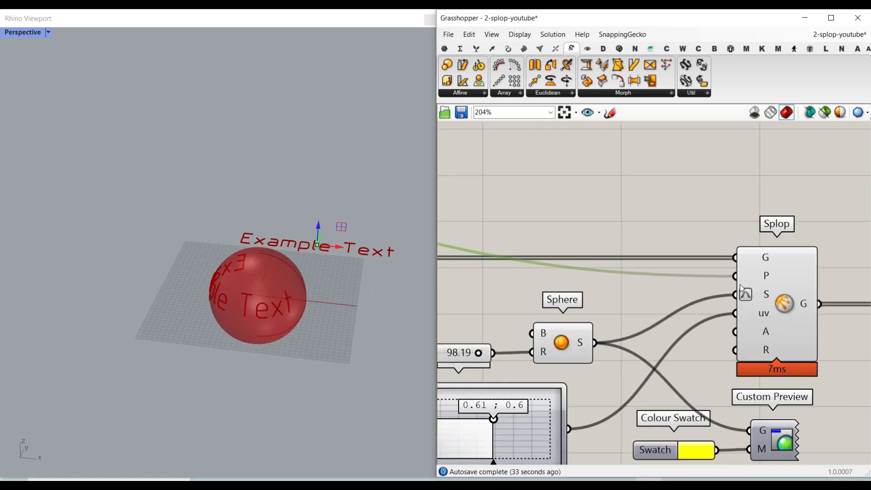
scroll(down, 3)
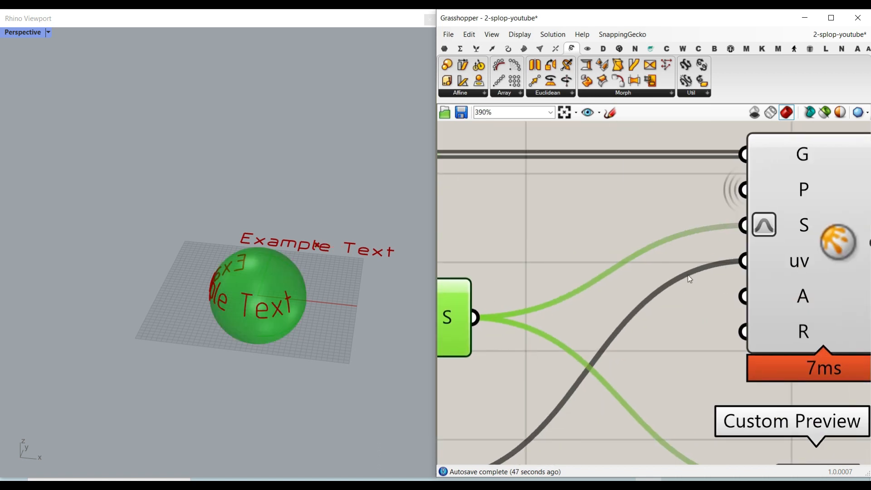
scroll(down, 3)
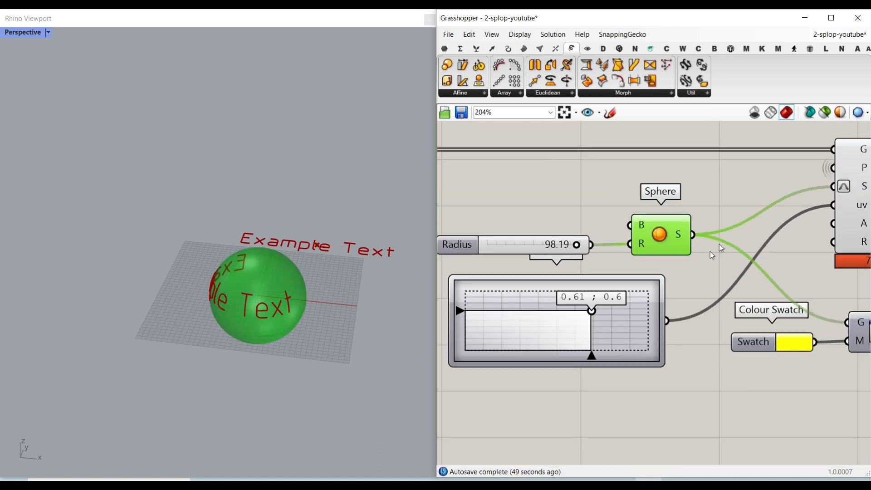
right_click(645, 183)
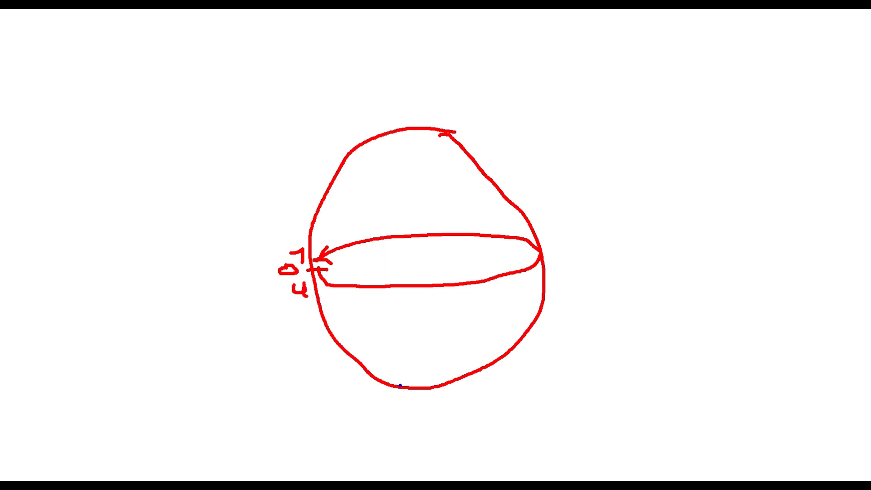
drag(414, 131, 419, 377)
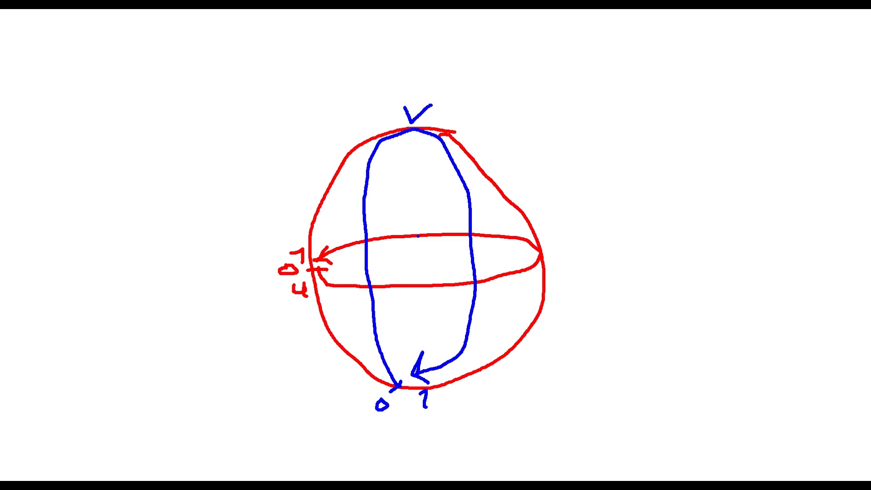
right_click(604, 184)
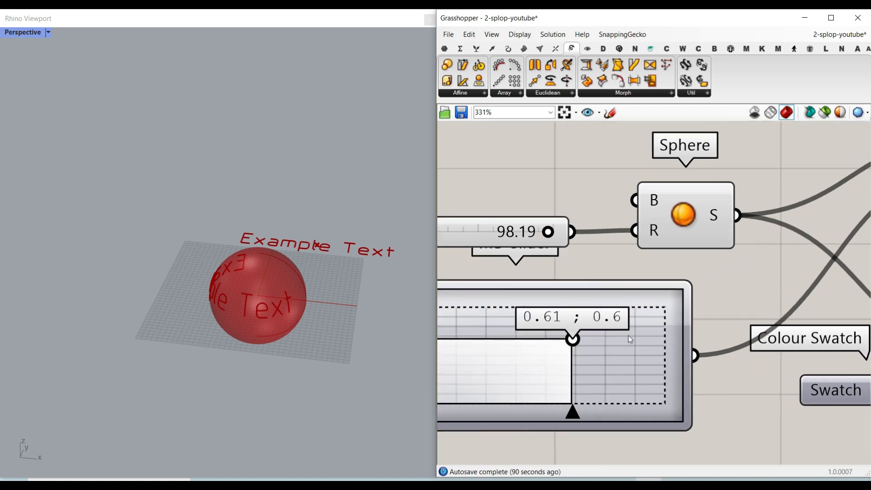
Step: Drag the MD Slider so the text's uv location lands around 0.61 ; 0.2
drag(573, 338, 586, 340)
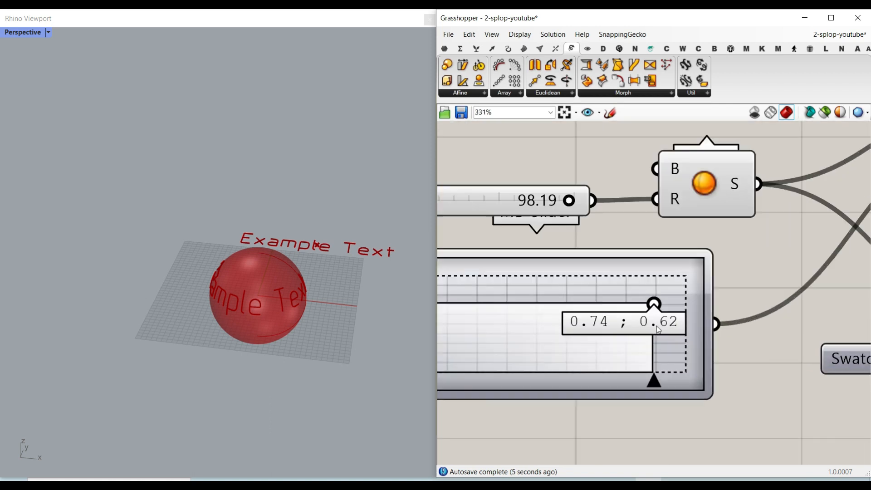
drag(655, 304, 591, 375)
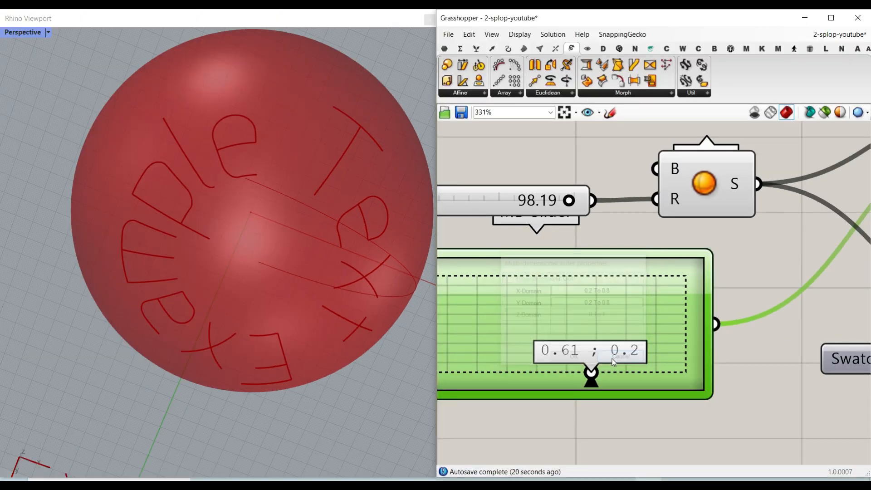
scroll(down, 3)
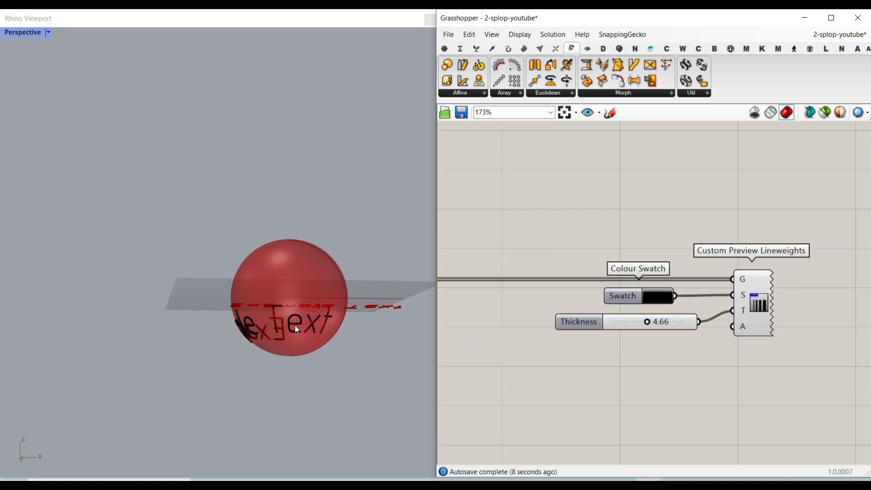
Step: Show the Human add-on's components to add Custom Preview Lineweights
click(23, 33)
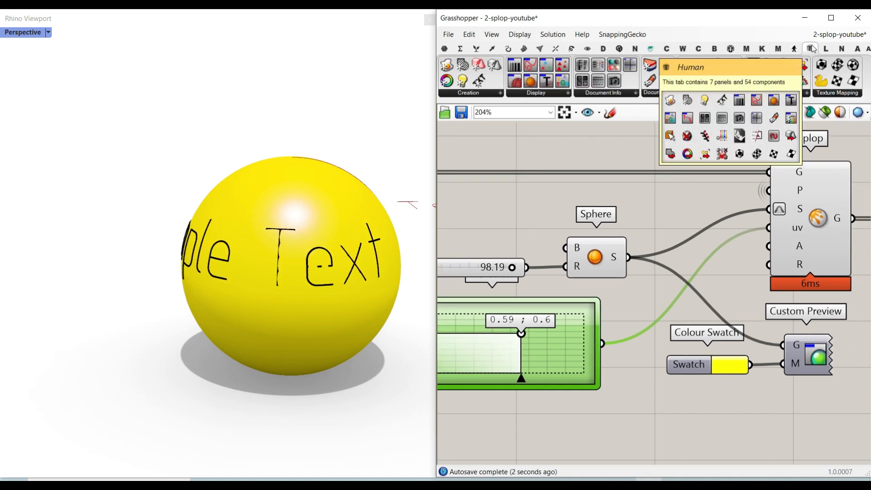
click(535, 92)
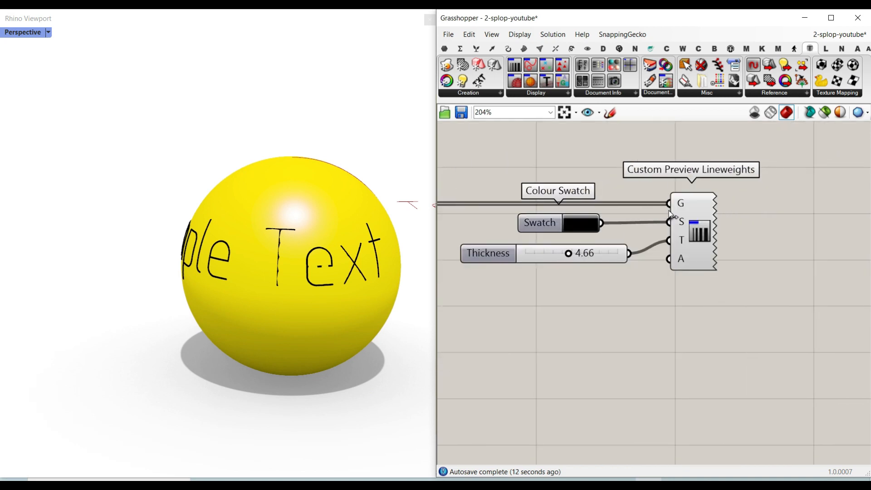
mouse_move(671, 239)
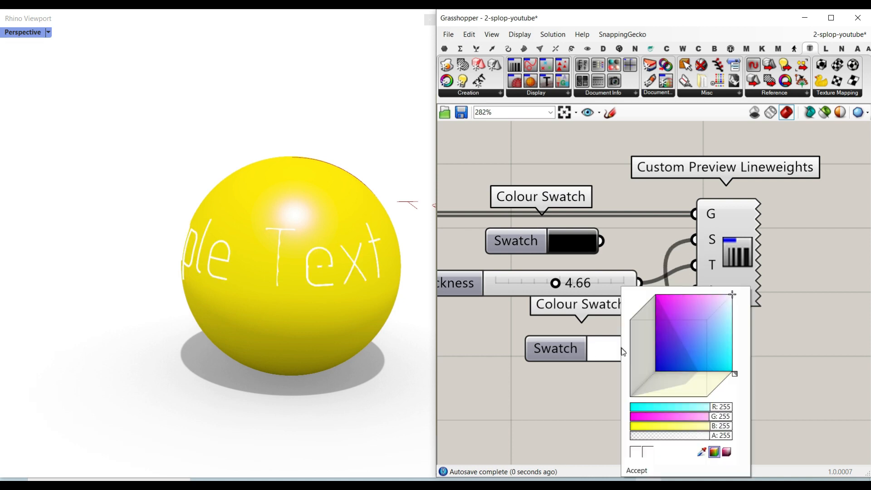
Step: Set the lineweight Colour Swatch to red
click(695, 362)
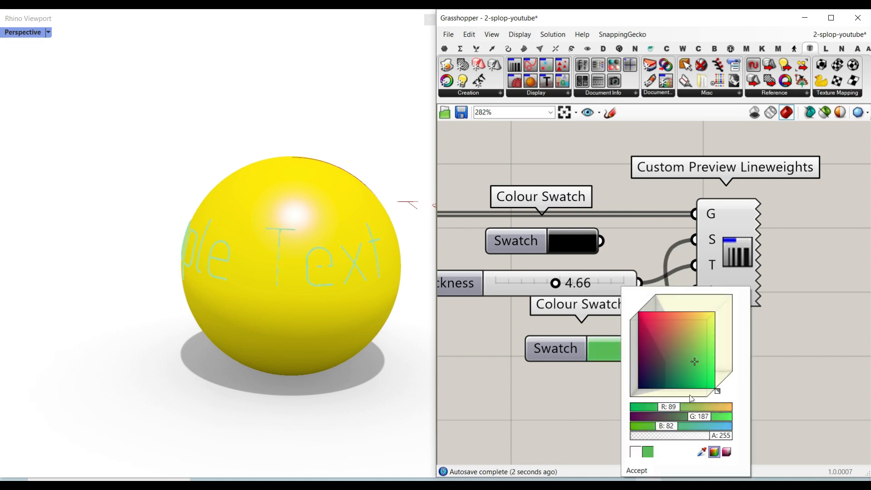
click(636, 470)
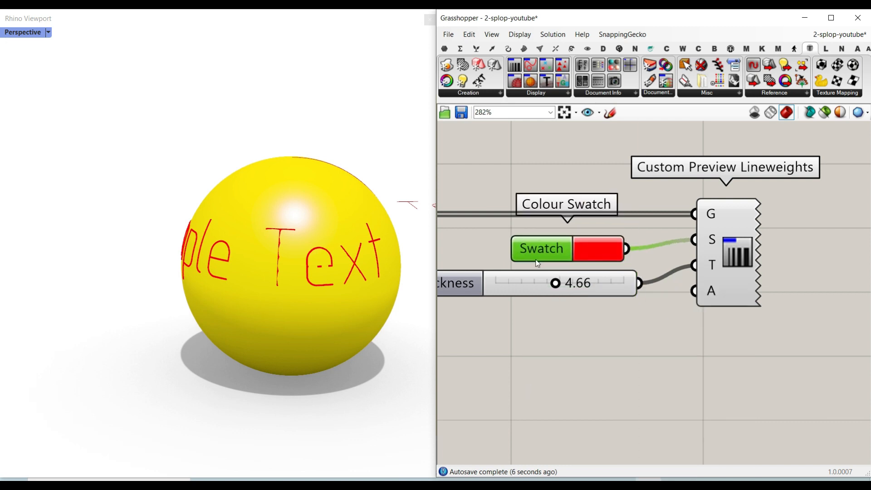
Step: Tune the Thickness slider to about 6.79 for the red text lines
drag(555, 283, 540, 283)
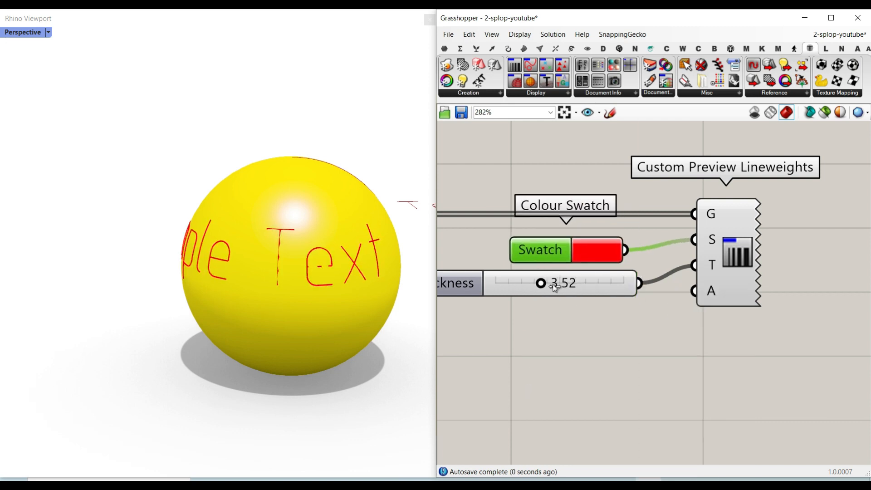
drag(539, 283, 561, 283)
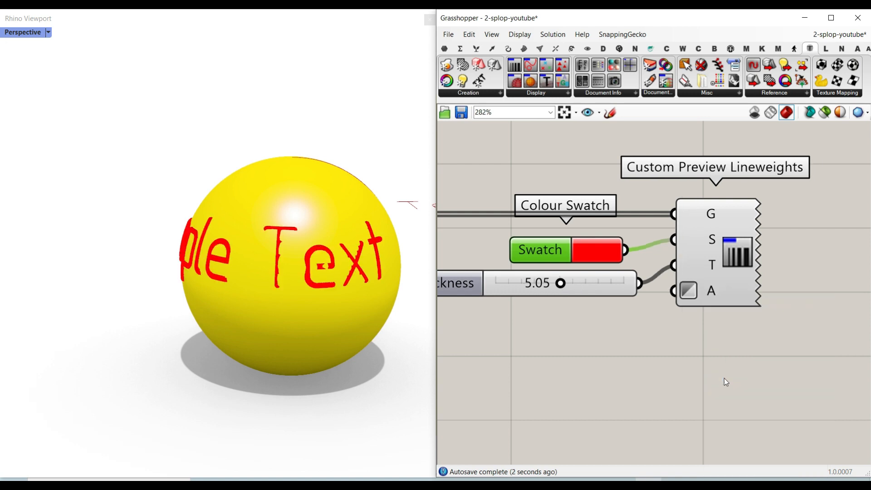
drag(561, 283, 591, 283)
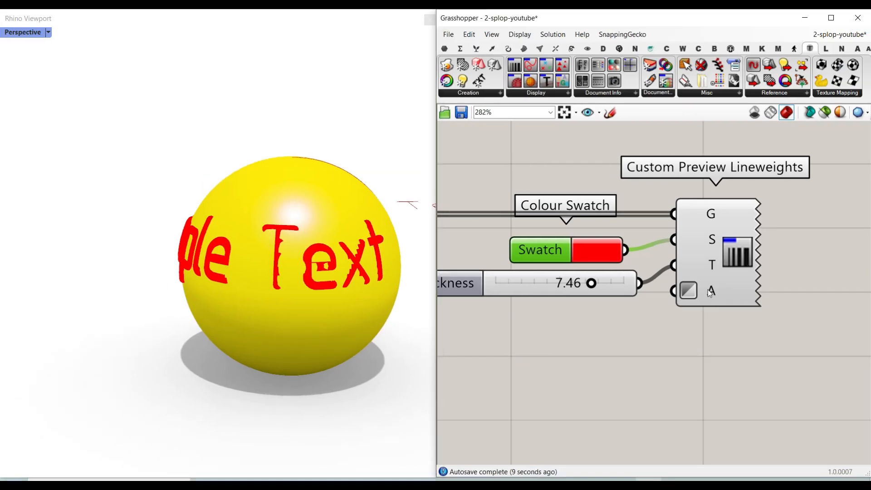
drag(590, 283, 581, 283)
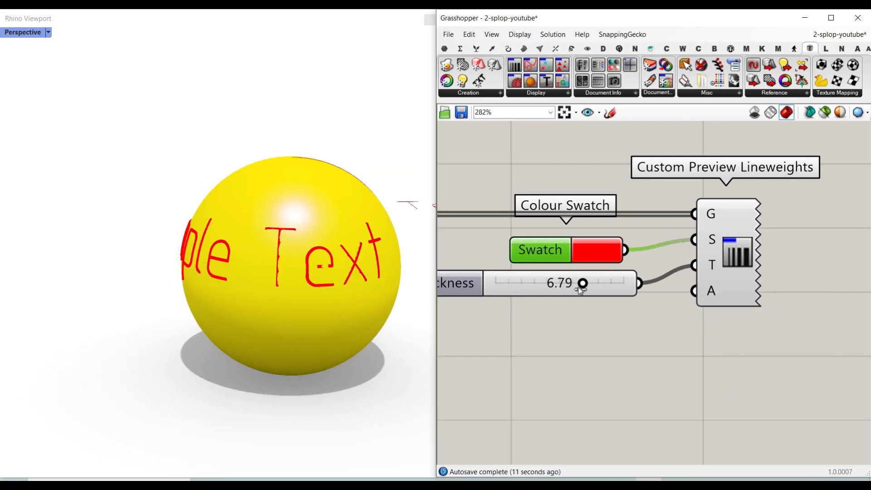
scroll(down, 3)
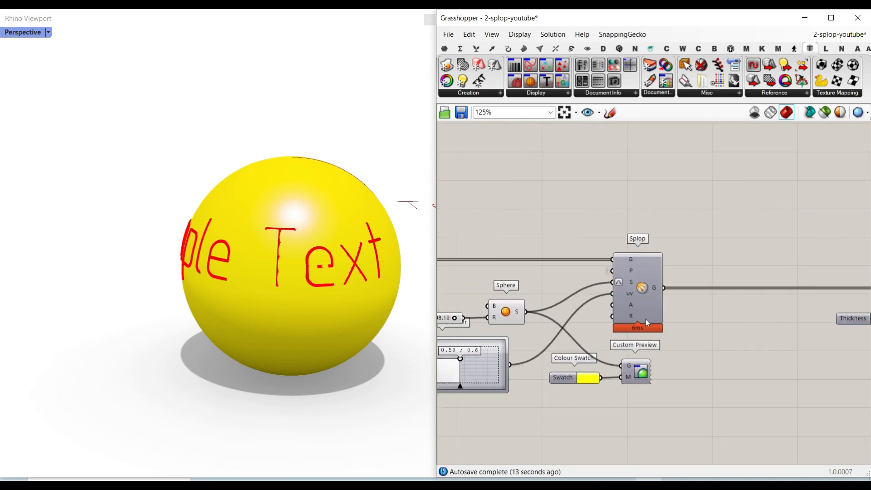
Step: Set the sphere swatch to a translucent red and the 7.71 lineweight swatch to black
click(587, 48)
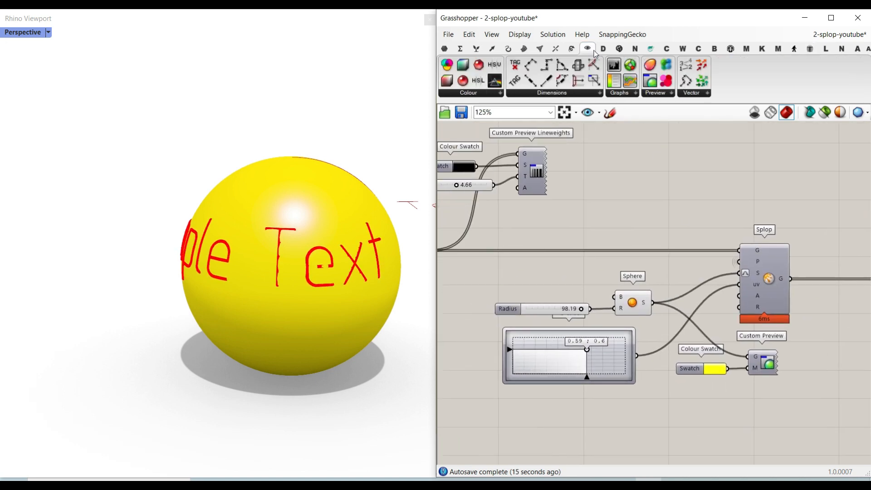
mouse_move(650, 82)
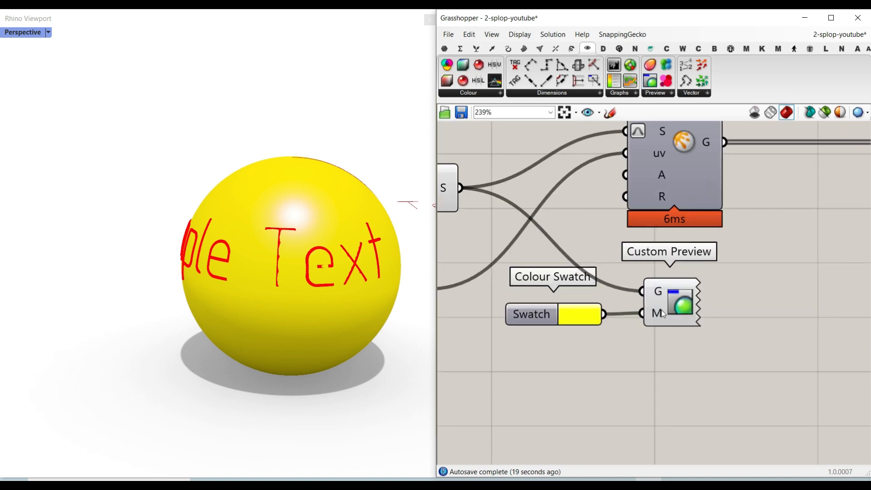
double_click(552, 315)
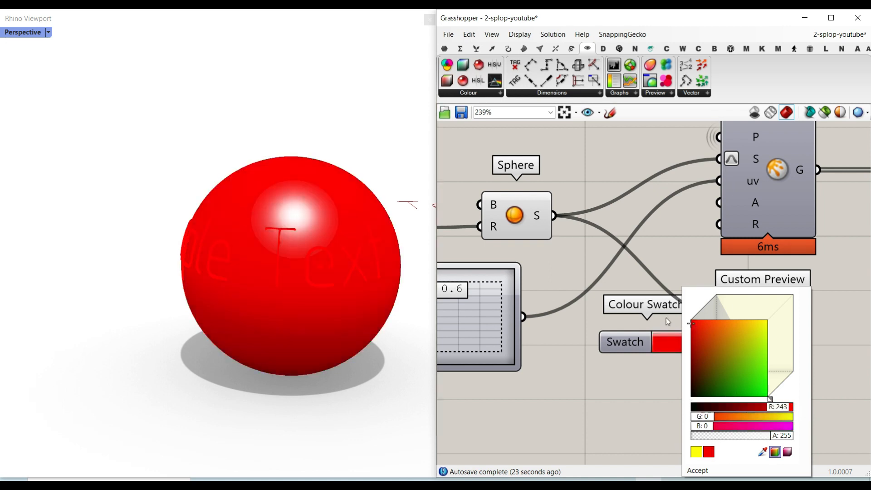
drag(778, 435, 722, 436)
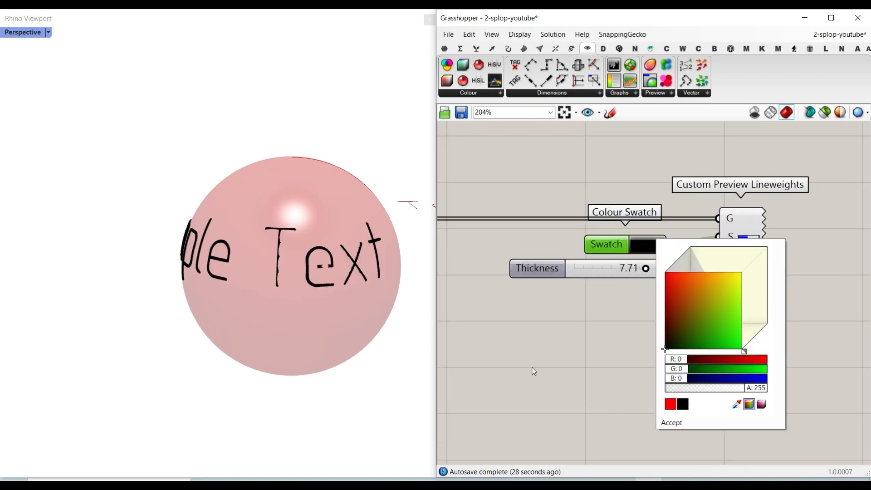
click(672, 422)
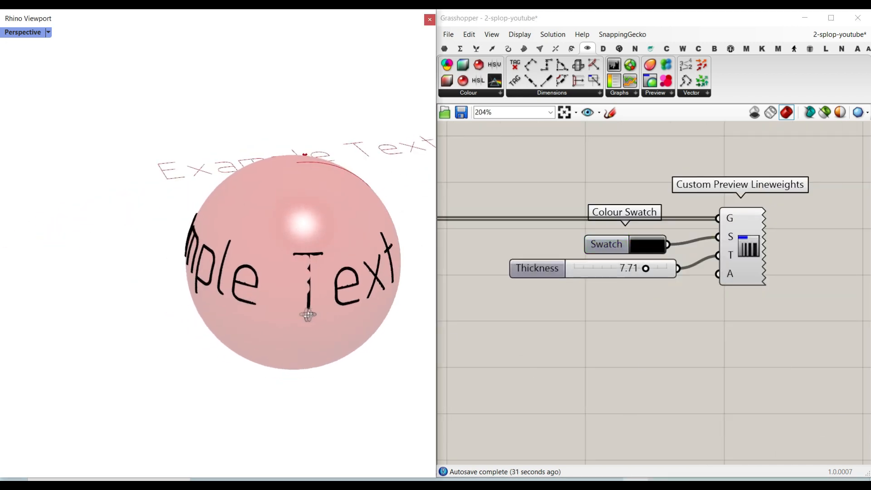
scroll(down, 3)
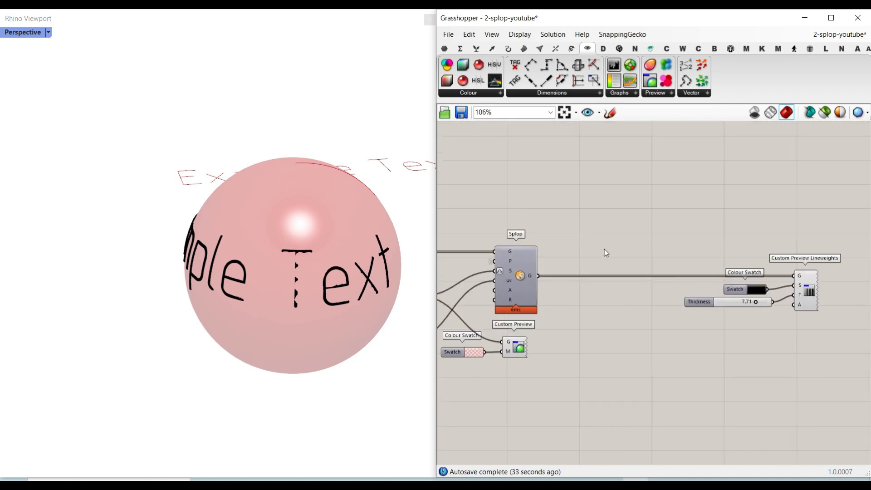
click(523, 48)
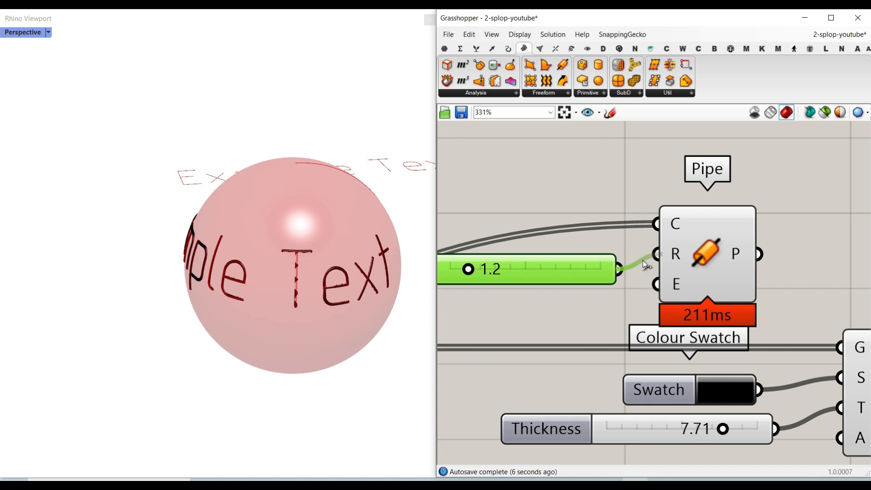
Step: Drag the Pipe radius slider to about 3.5 so the text curves become raised tubes
drag(468, 269, 509, 269)
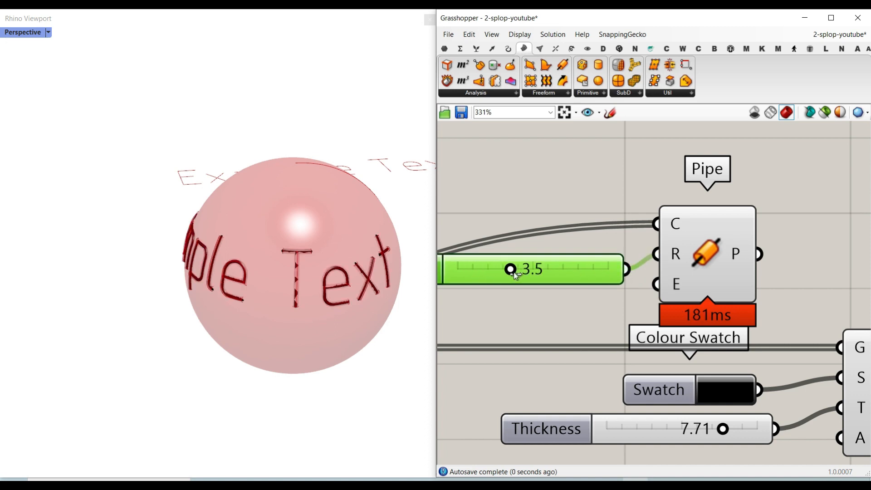
drag(510, 270, 492, 269)
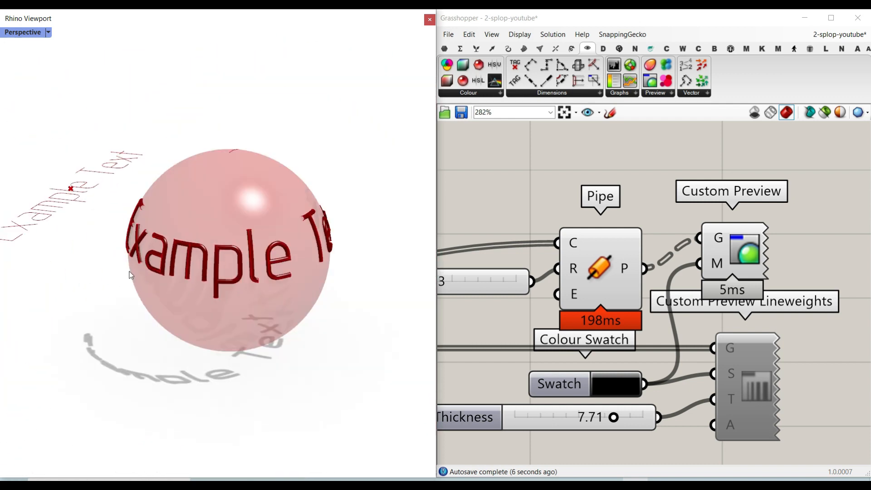
Step: Untick Enabled on Custom Preview Lineweights so the text shows as thin plain strokes
right_click(600, 269)
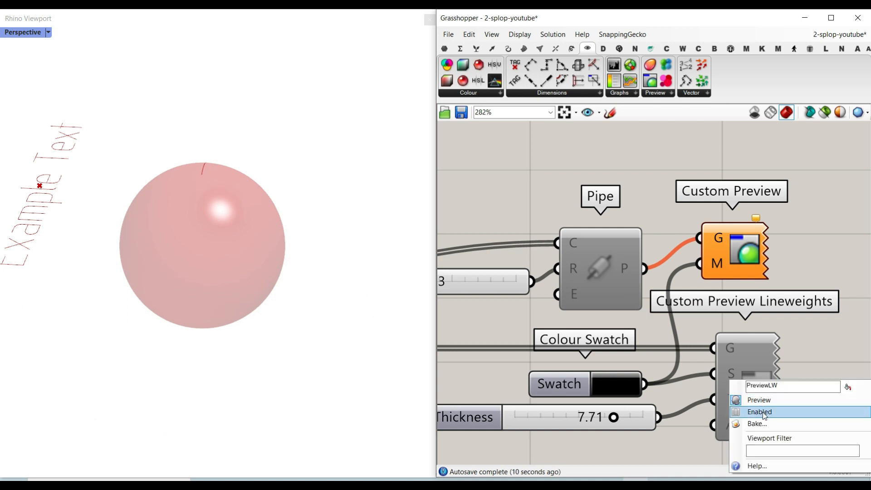
click(760, 412)
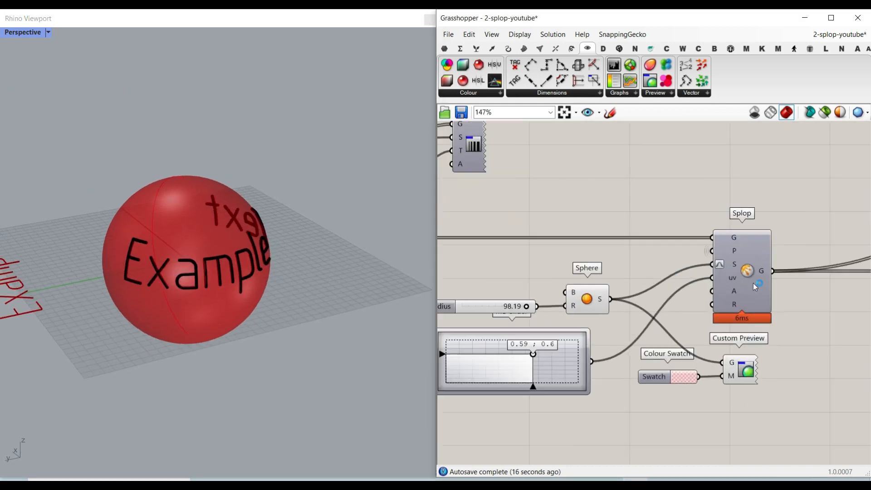
scroll(down, 3)
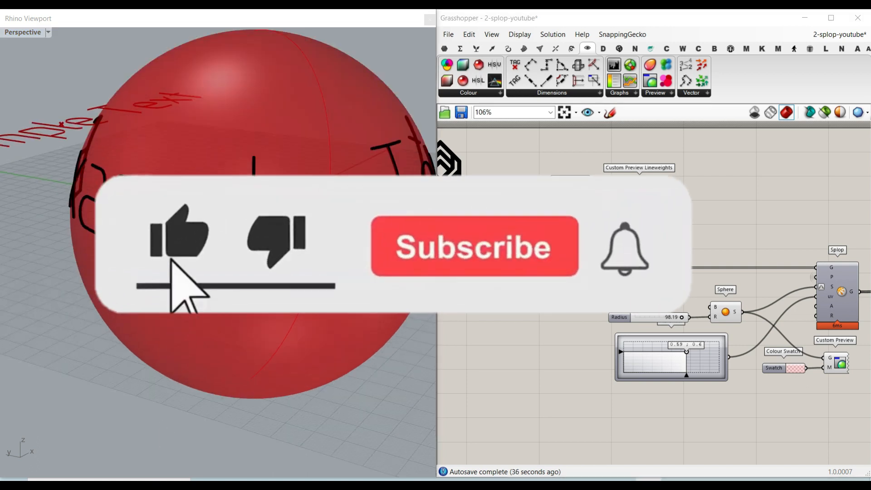
click(474, 247)
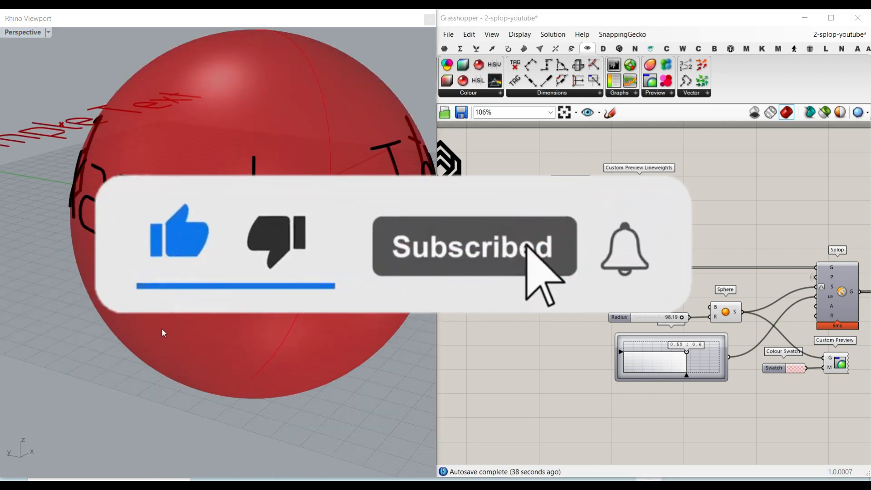